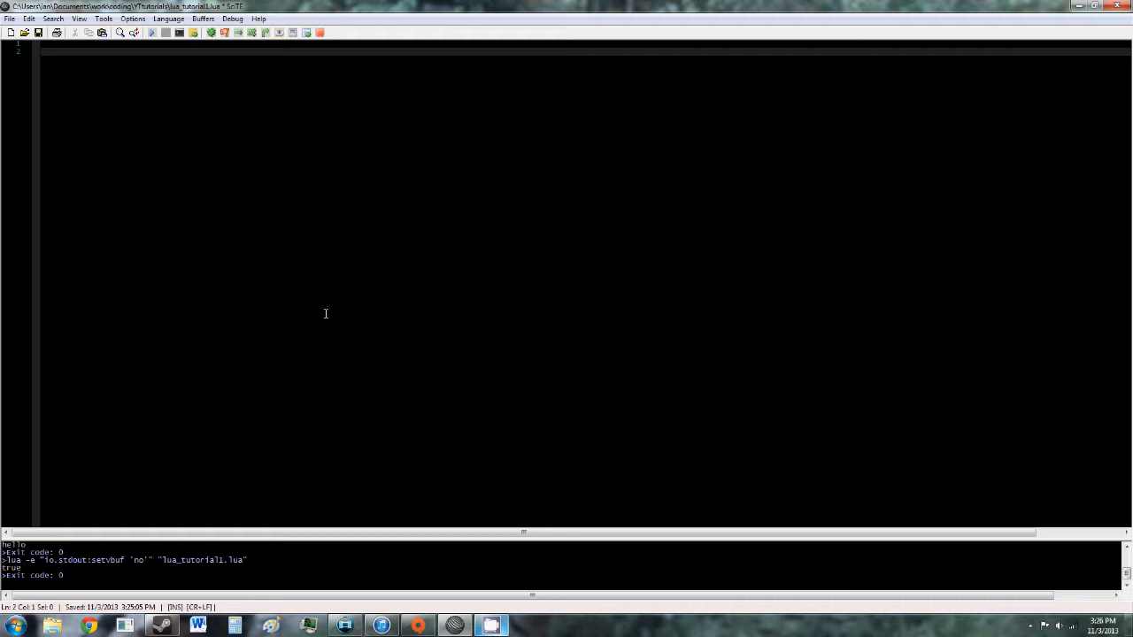
Write table1 = {1, "hello", true} as the script's first line
left_click(41, 51)
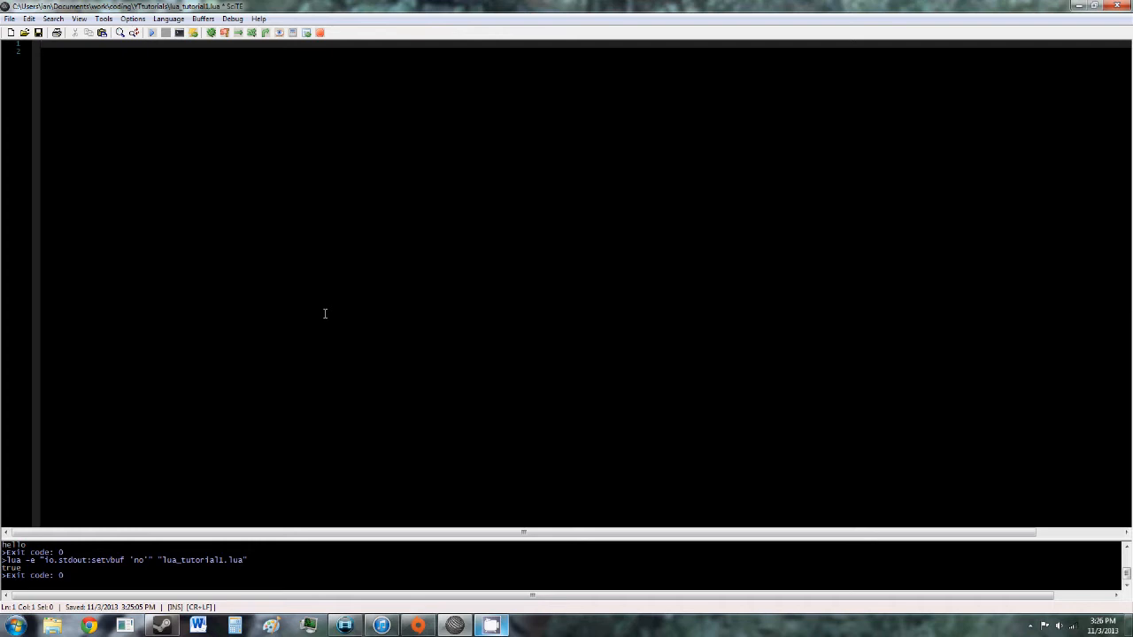
type("table1")
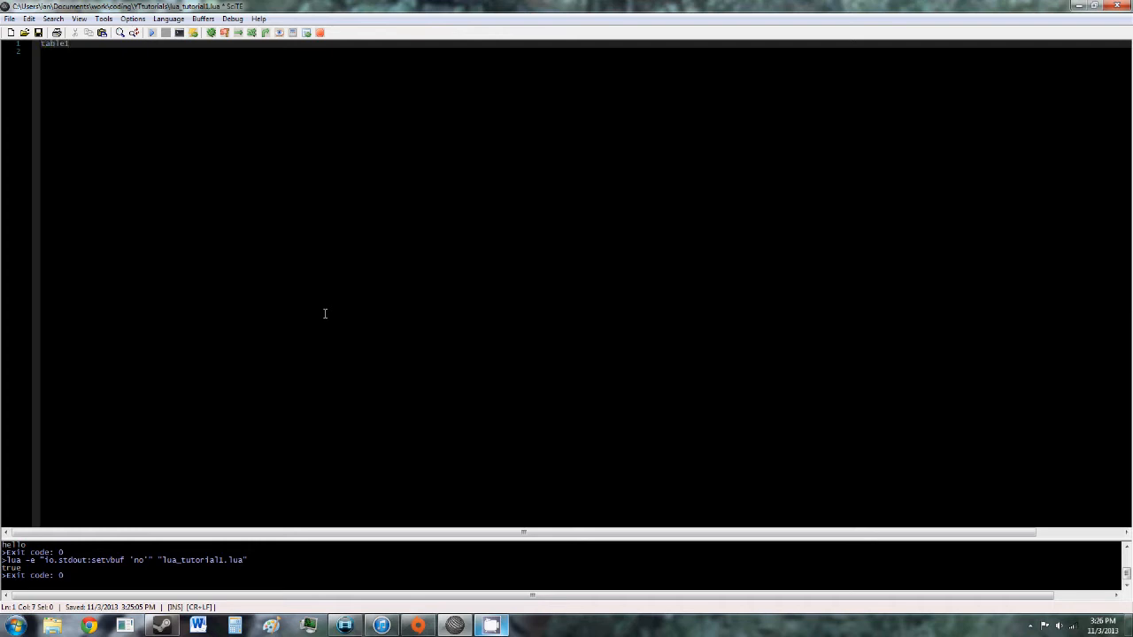
type("= {}")
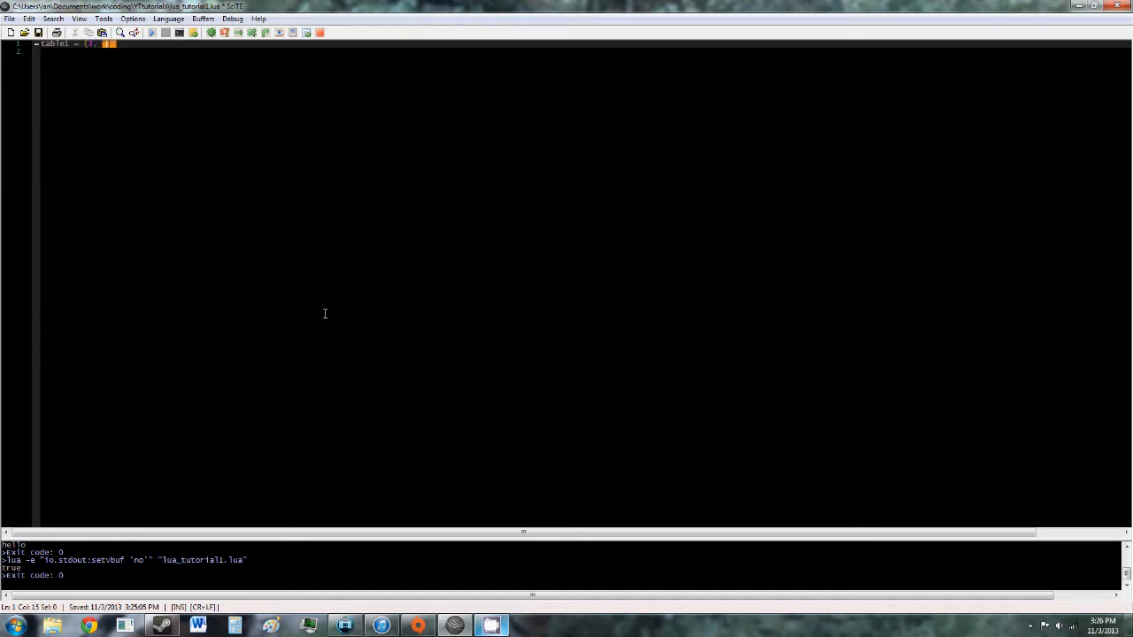
type("hello")
key("Return")
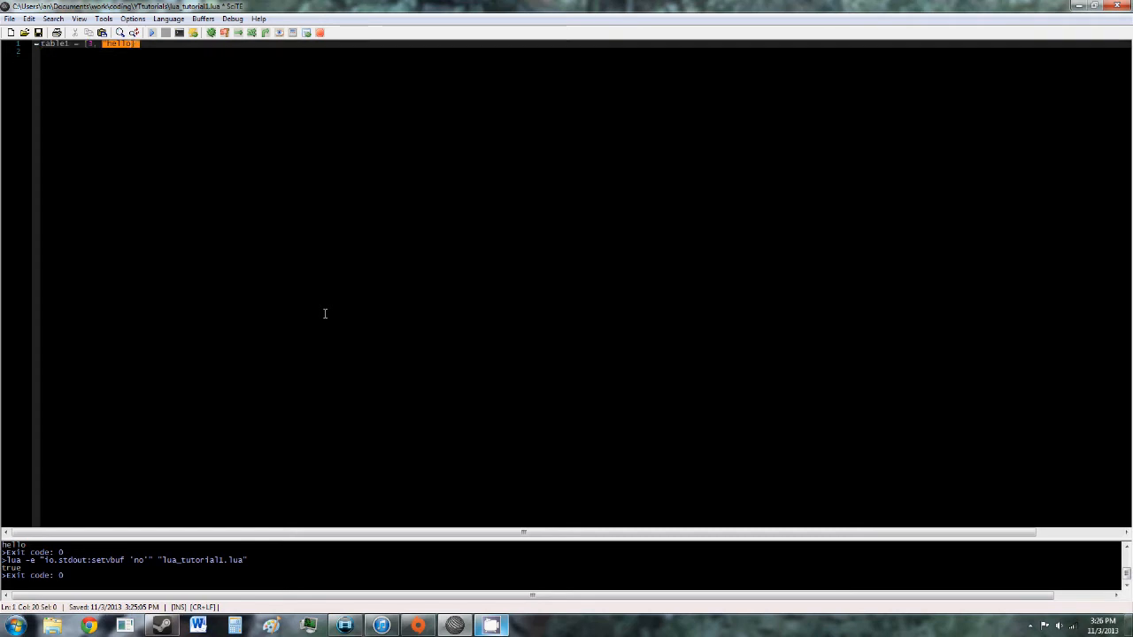
type(", true")
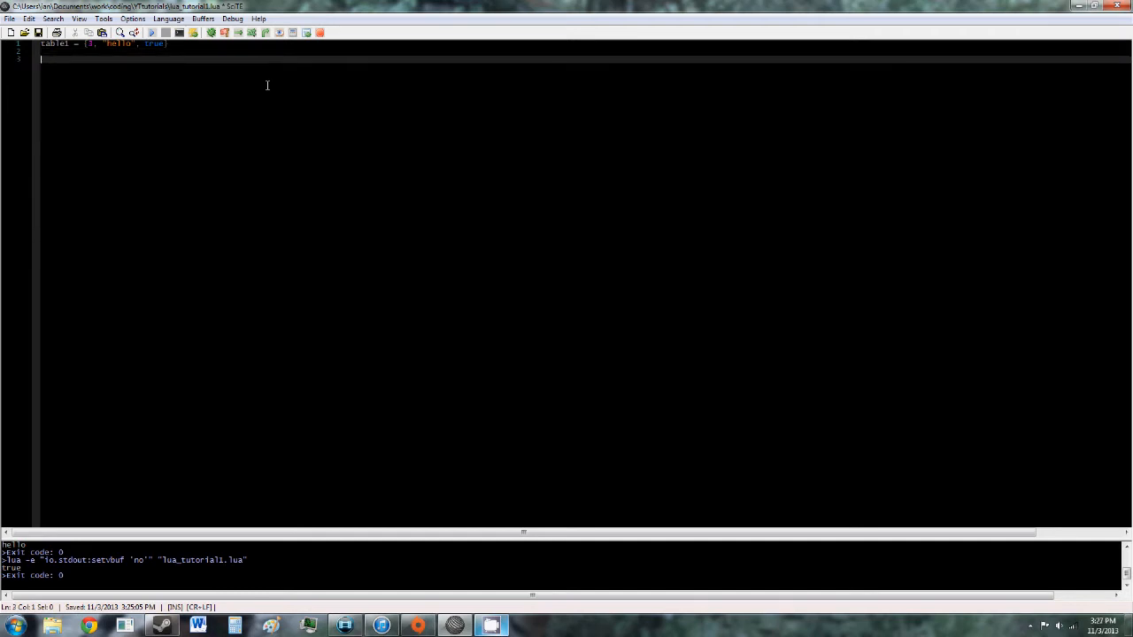
Add print(table1[1]) below the table definition and run the script
type("print")
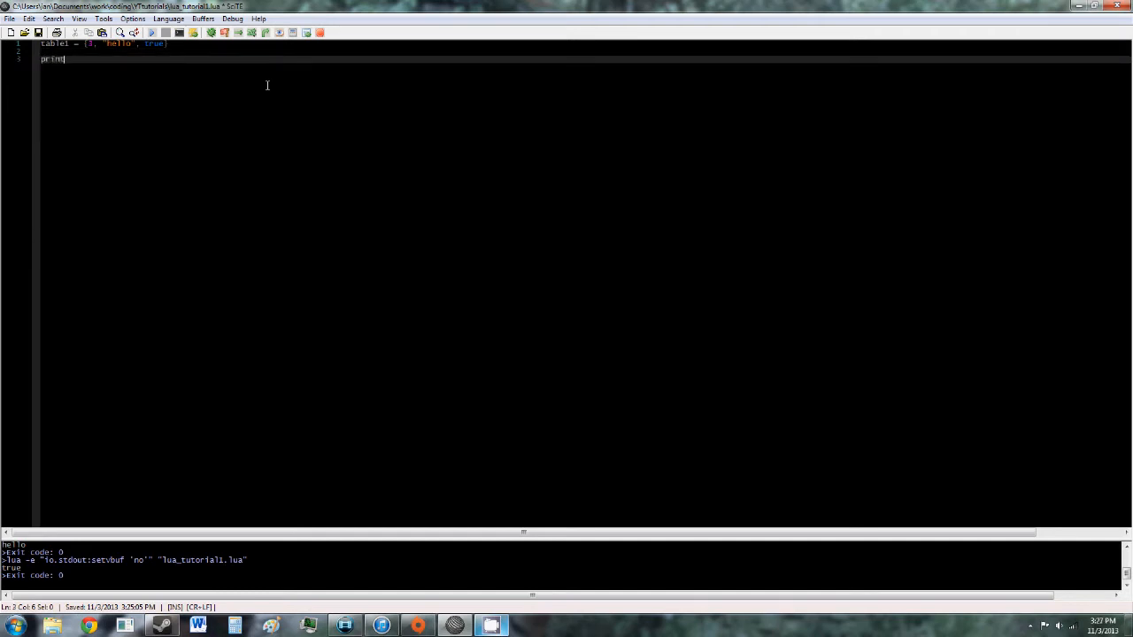
type("(")
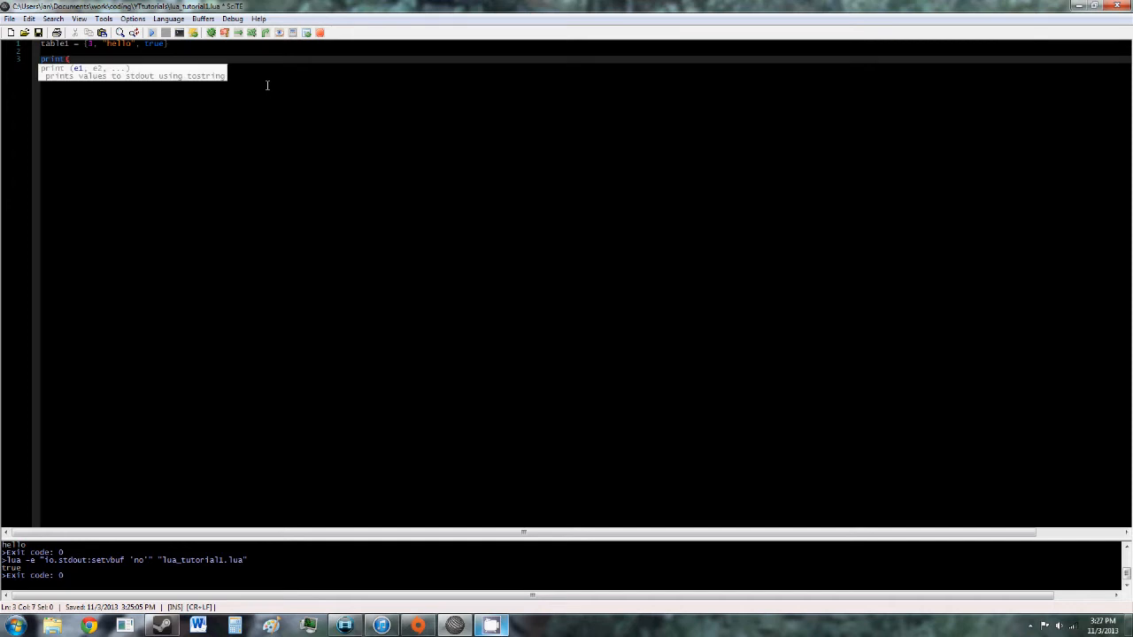
type("table1[1")
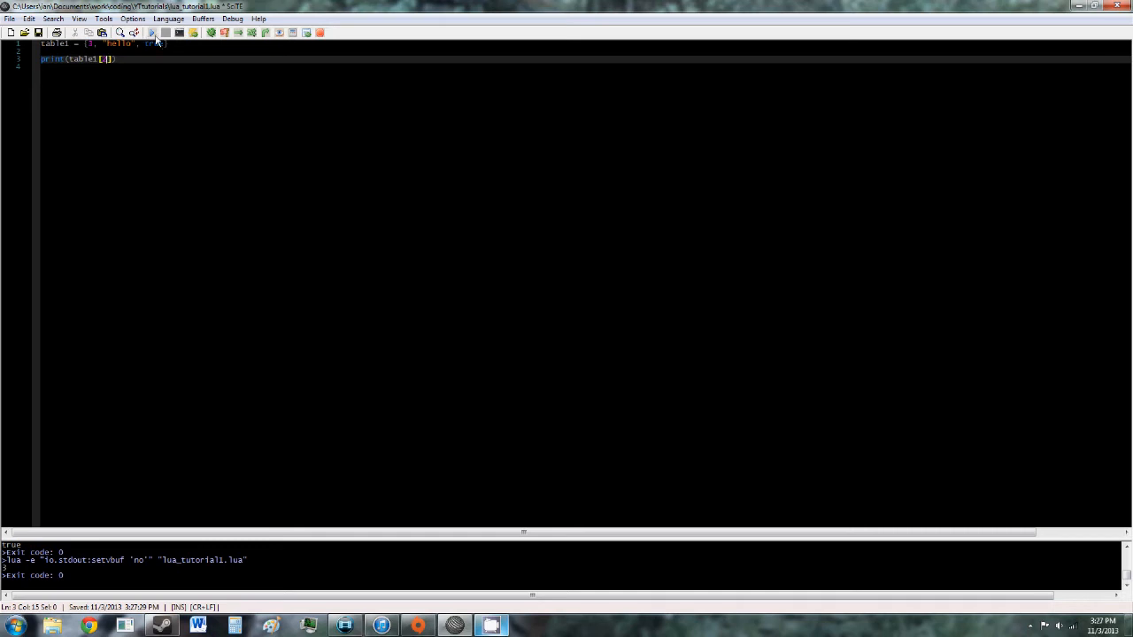
Rewrite table1 with named keys (int = 1, string1 = "hello", bool = true) and rerun
left_click(155, 32)
type("int = ")
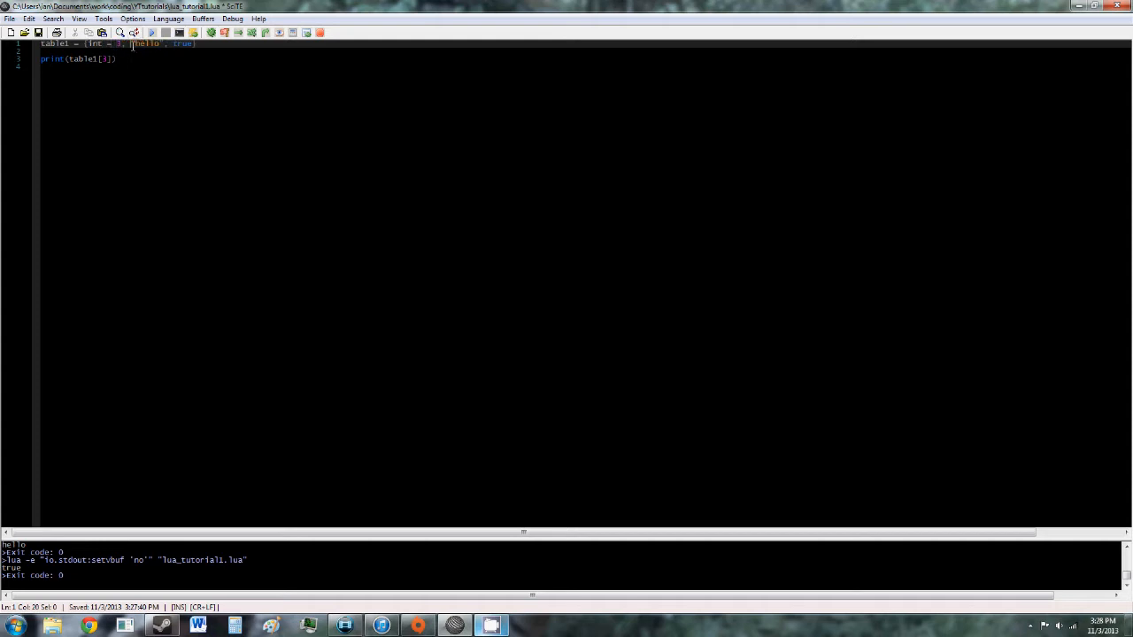
type("string=")
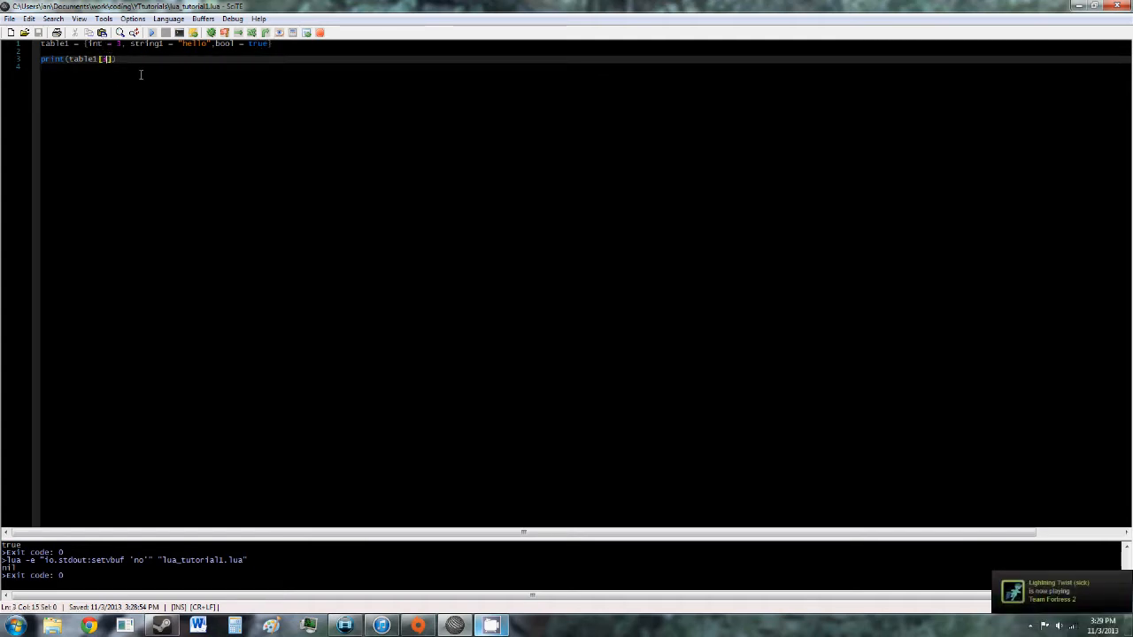
Index the print by quoted key names ("int", "string1", "bool"), rerunning after each change
type("in")
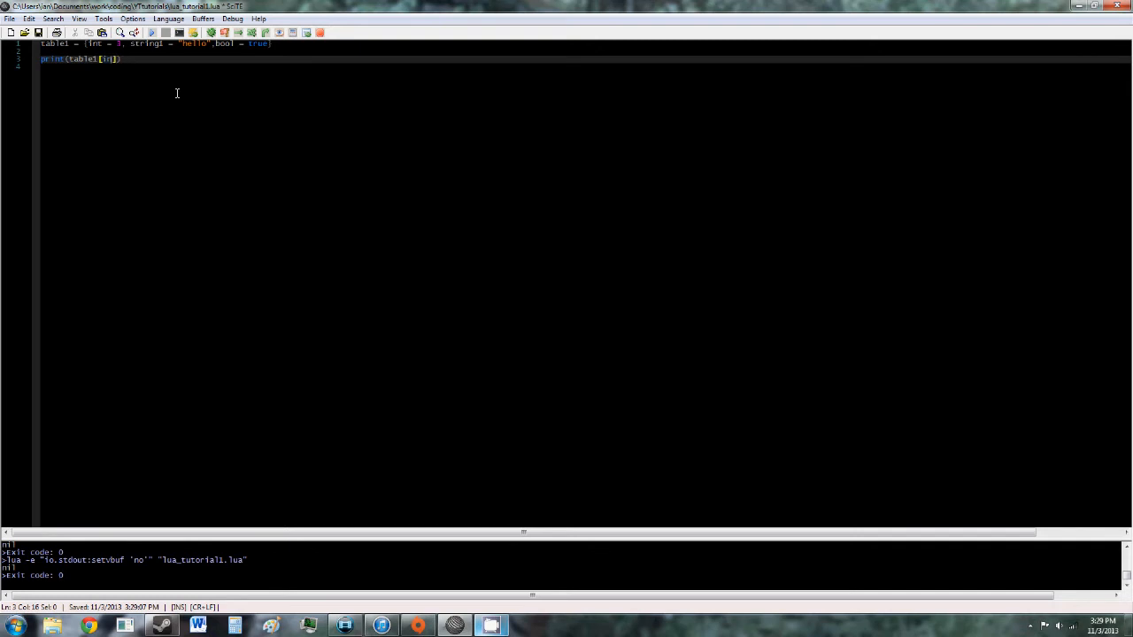
type("int")
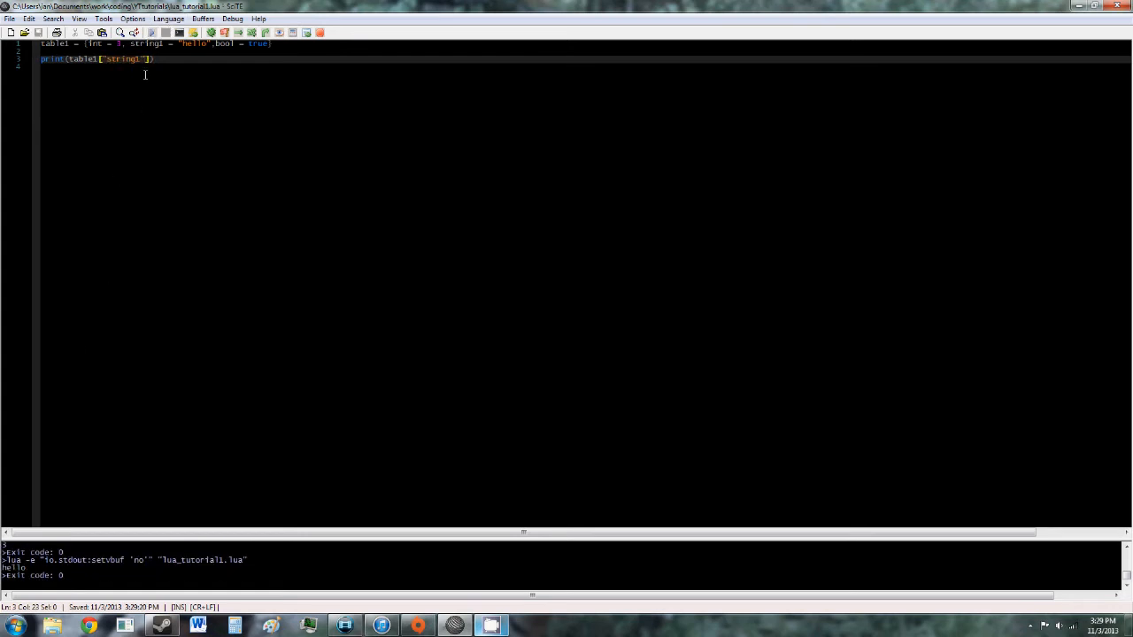
double_click(116, 60)
type("bool")
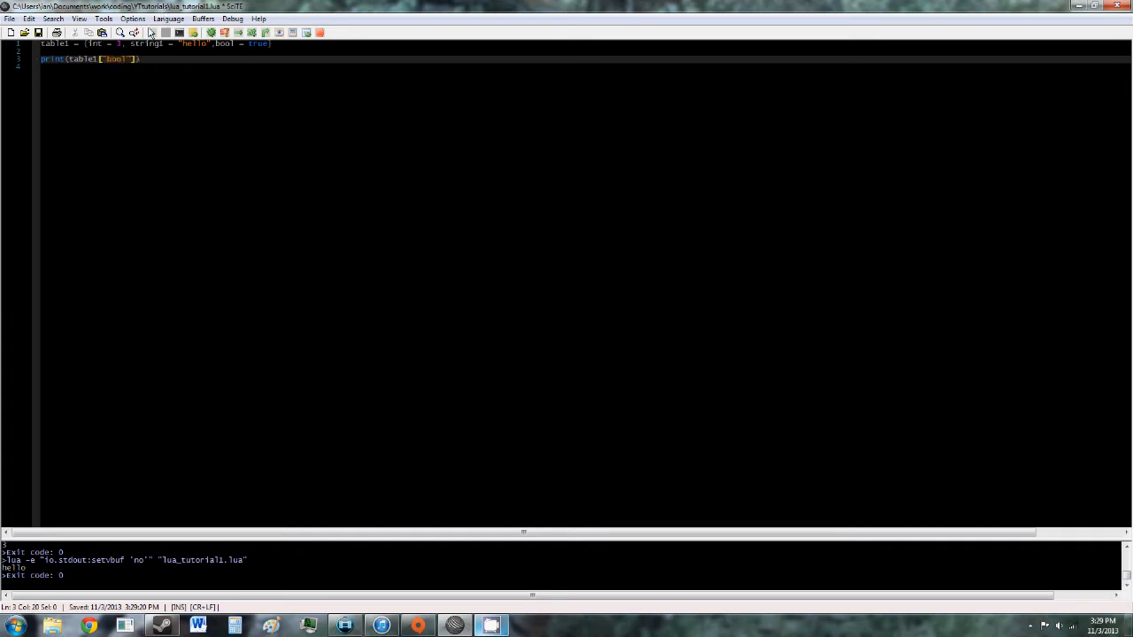
left_click(159, 32)
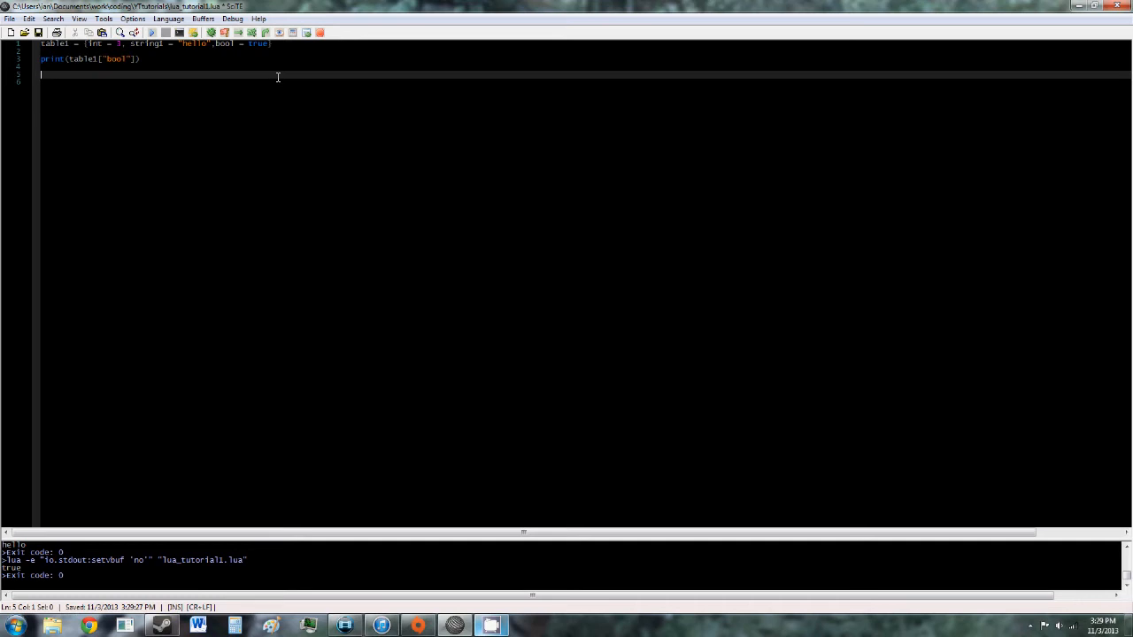
Write for k, v in pairs(table1) do with its closing end
type("For")
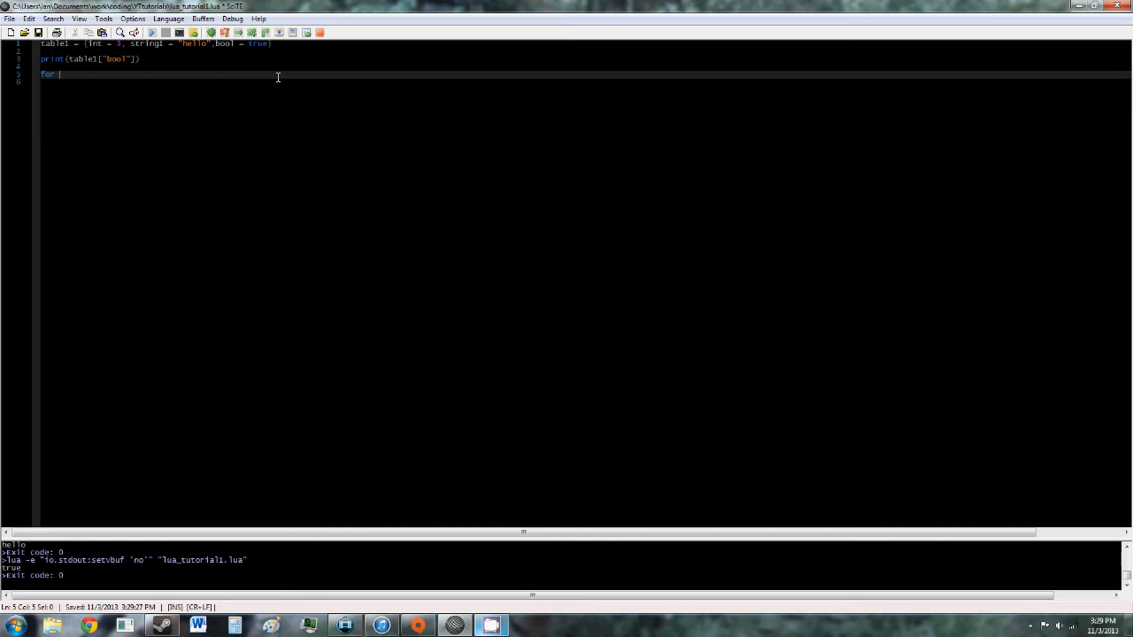
type("k, c")
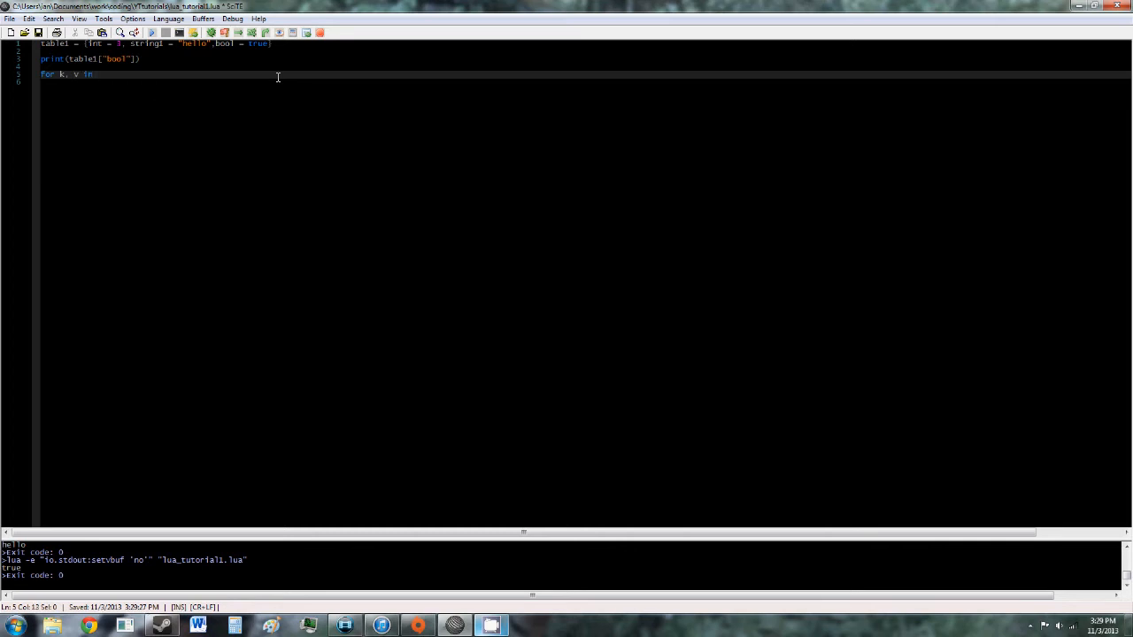
type("pairs")
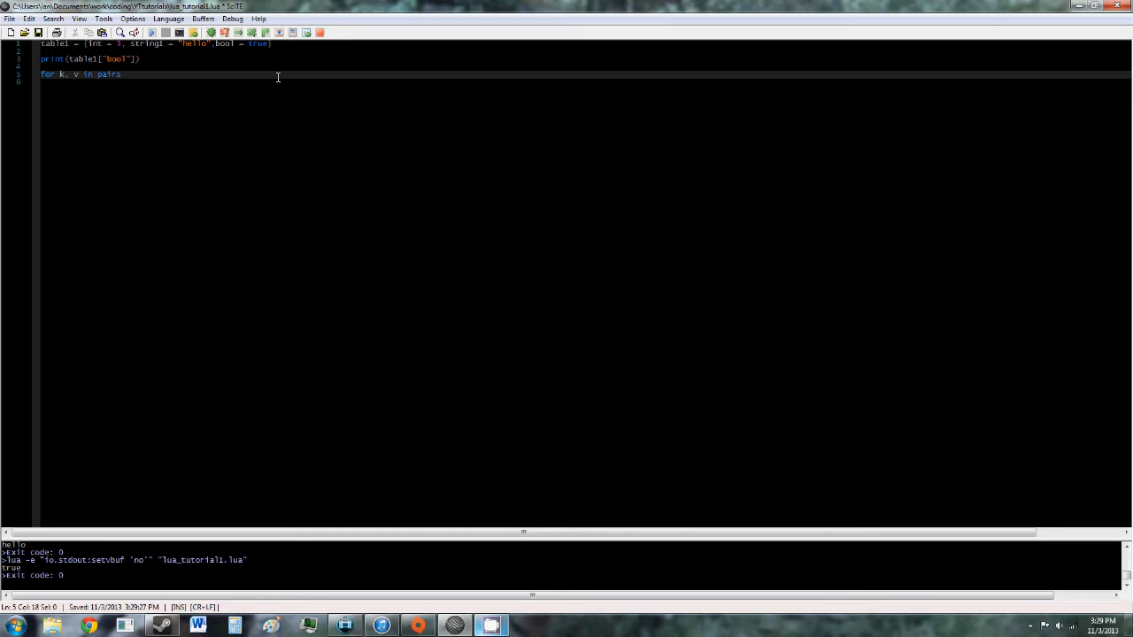
type("(t")
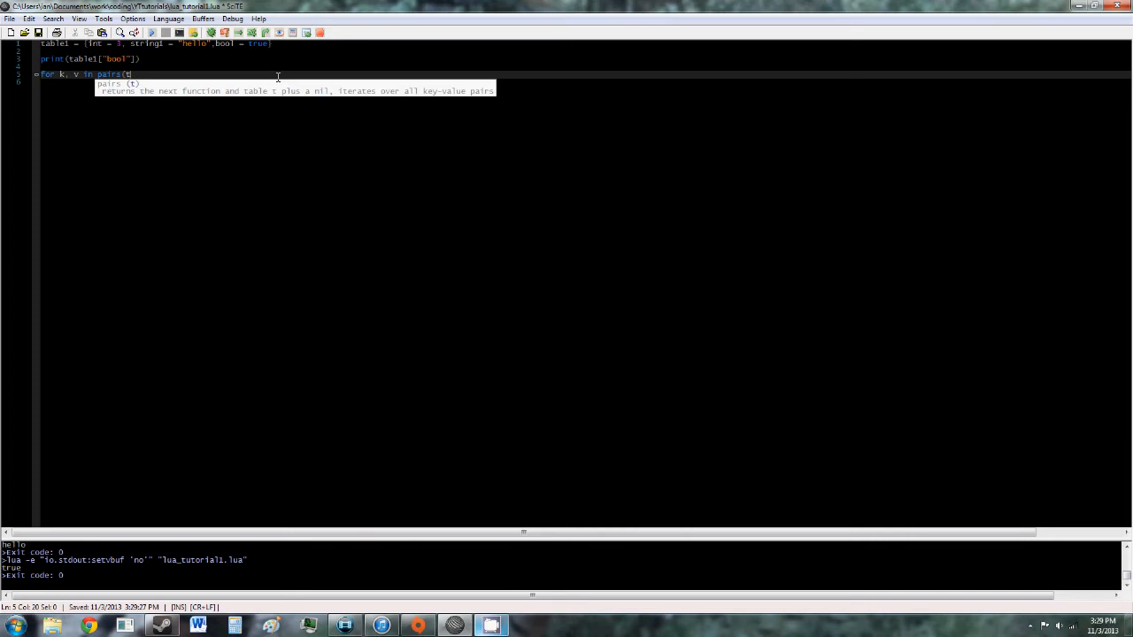
type("able1) do")
type("end")
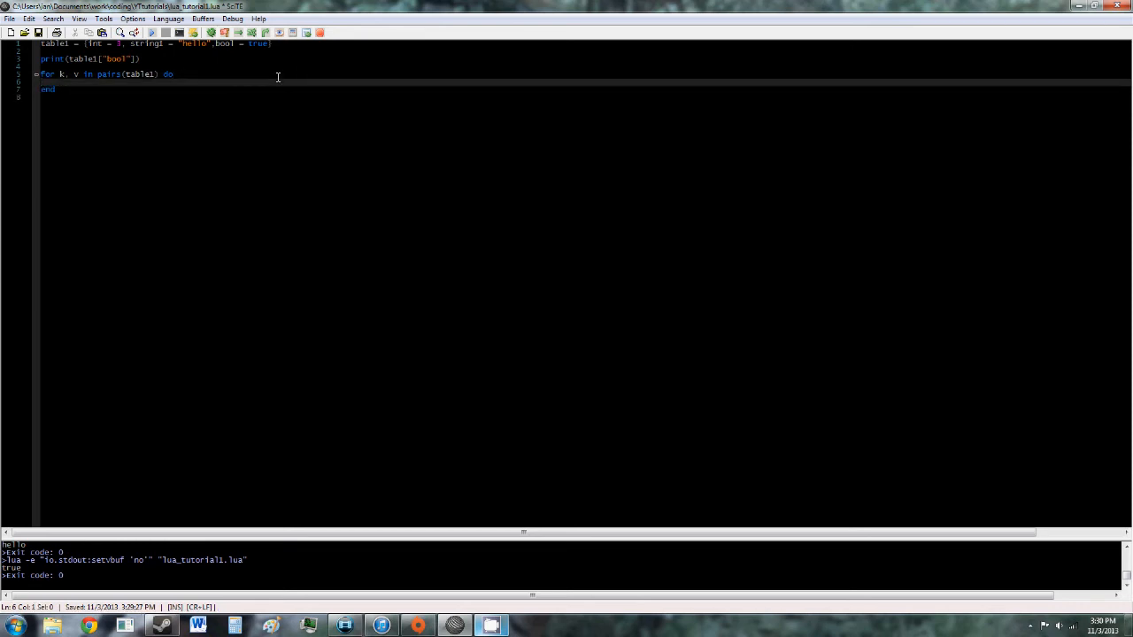
Print k and v inside the loop, run it, and switch the earlier print to table1["int"]
type("print(k, v")
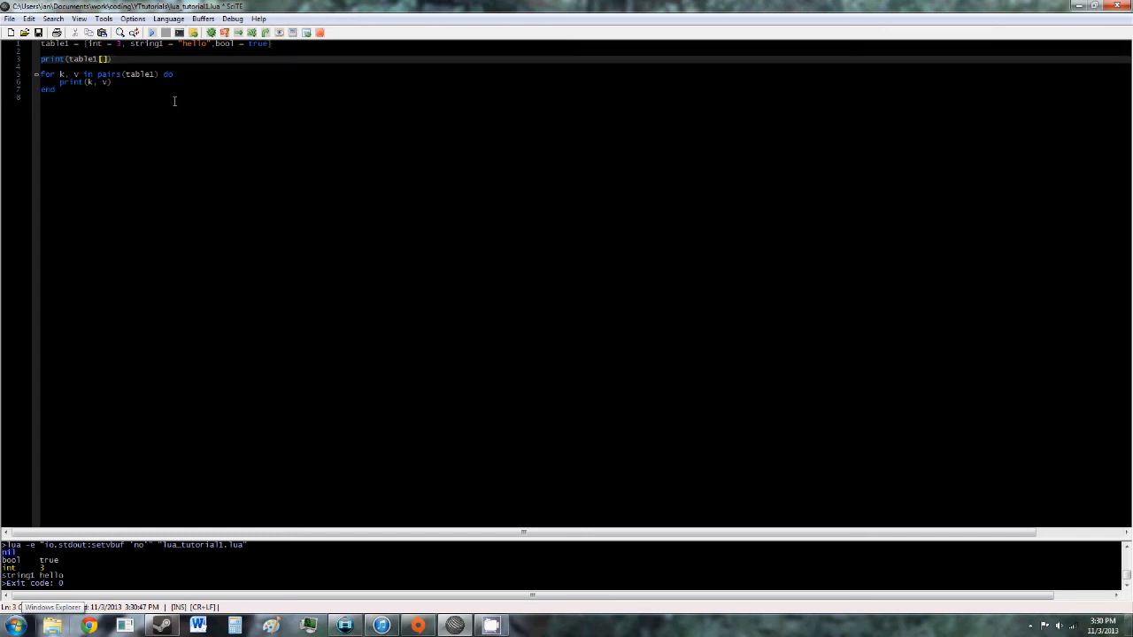
type("\"int\"")
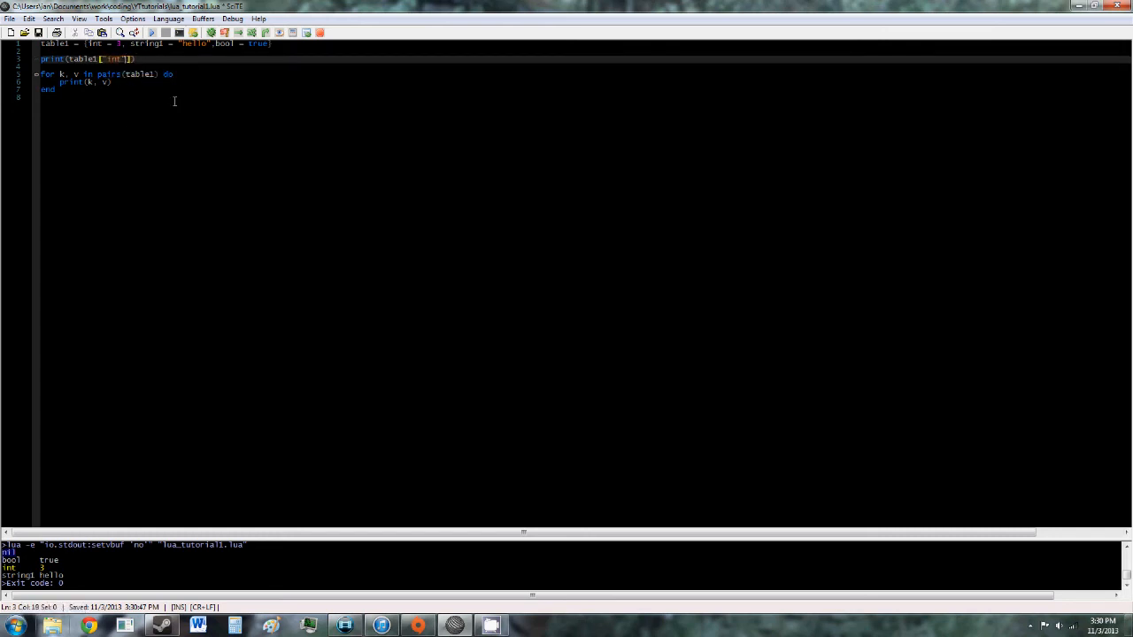
left_click(88, 43)
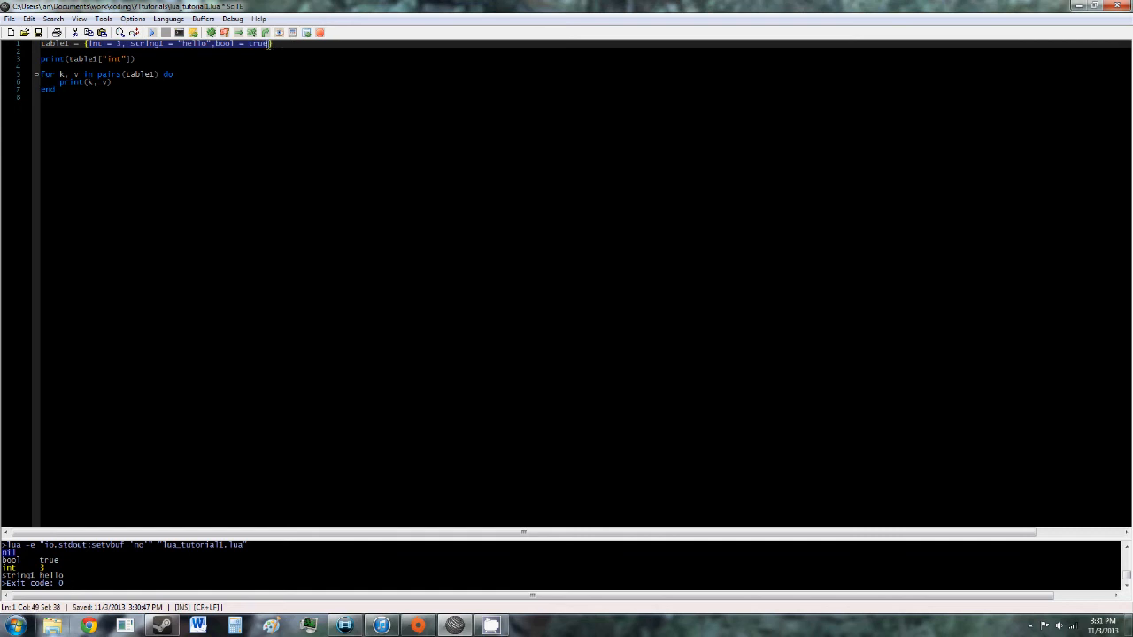
left_click(88, 42)
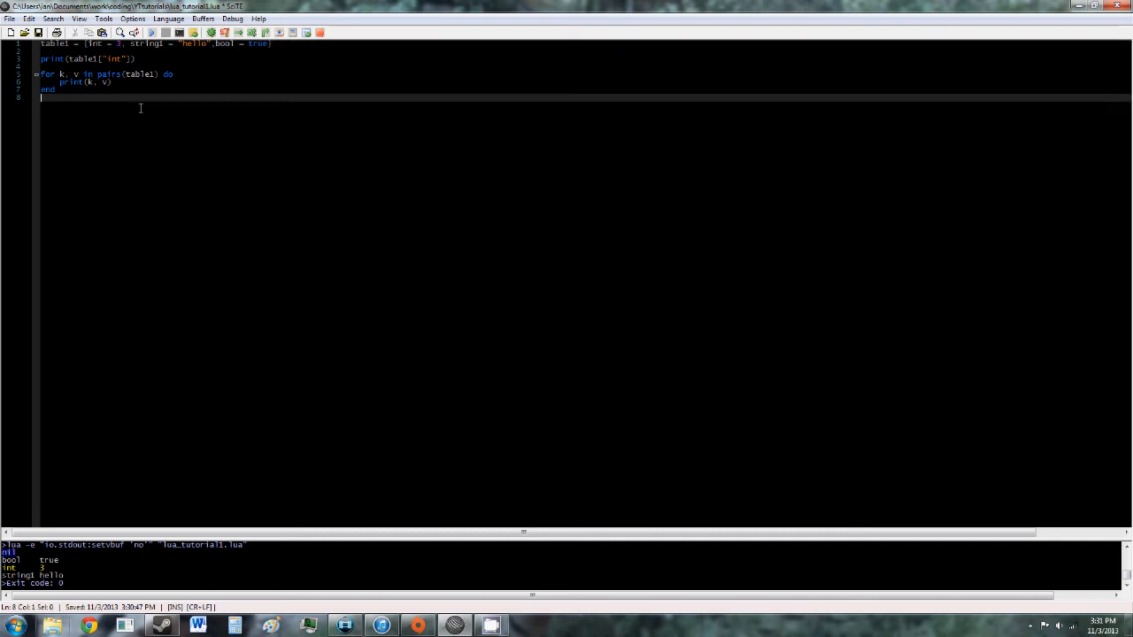
mouse_move(59, 106)
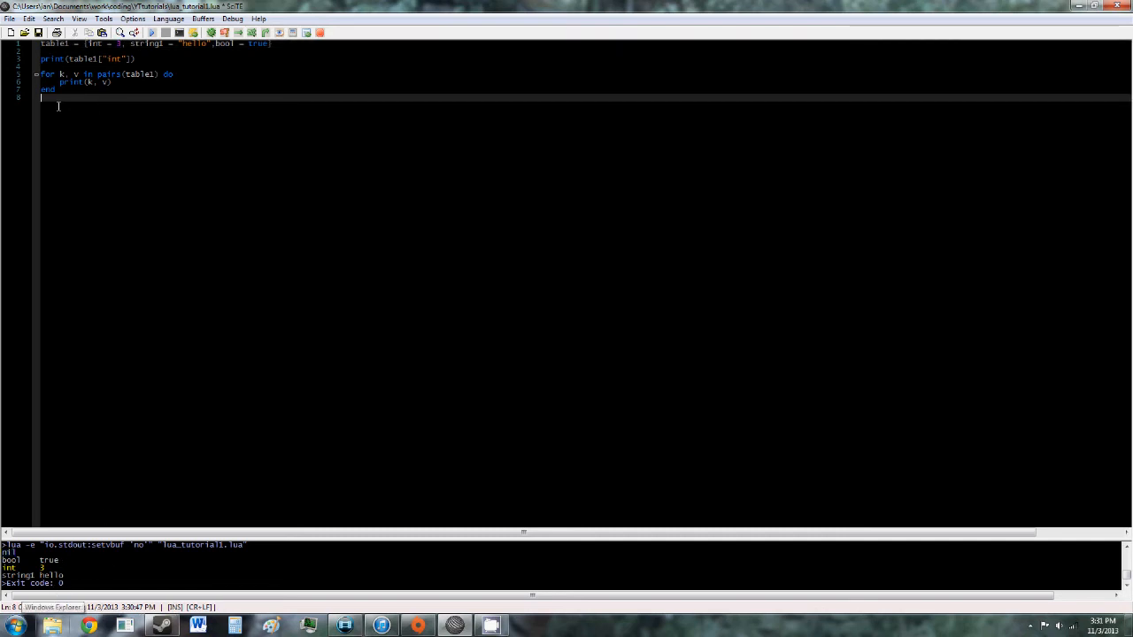
mouse_move(241, 237)
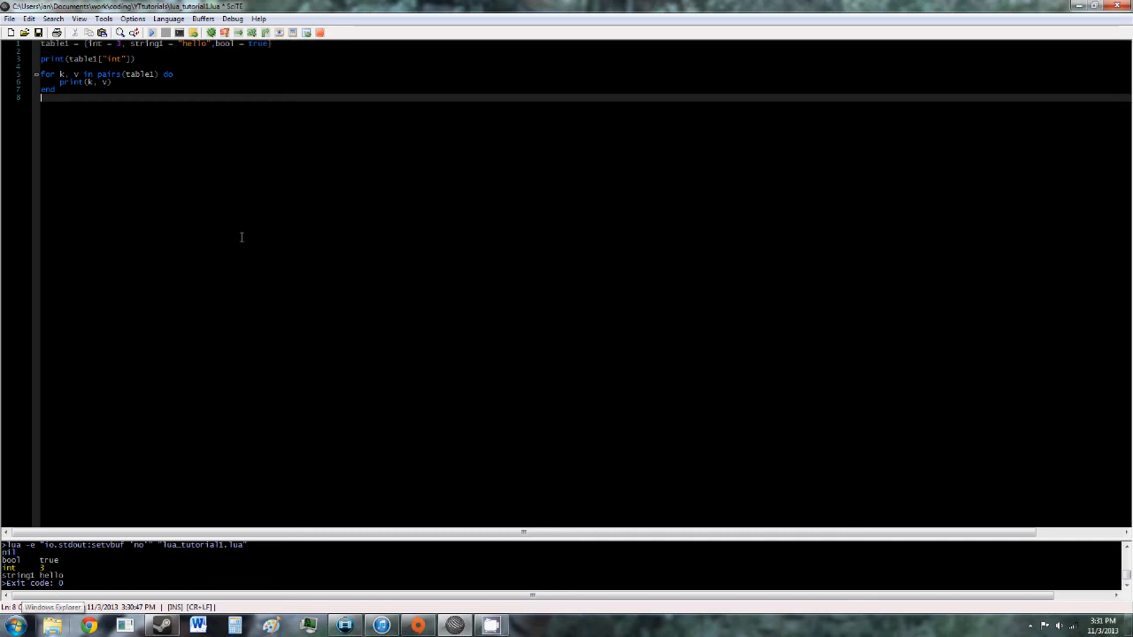
mouse_move(67, 202)
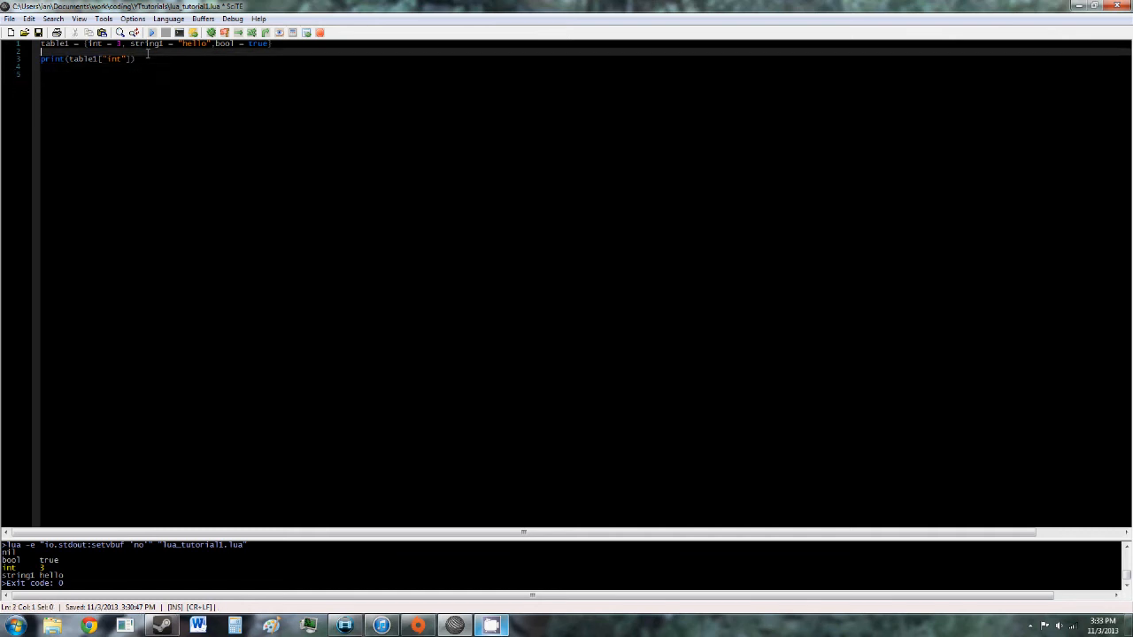
Turn line 3 into the reassignment table1["int"] = 4
left_click(145, 58)
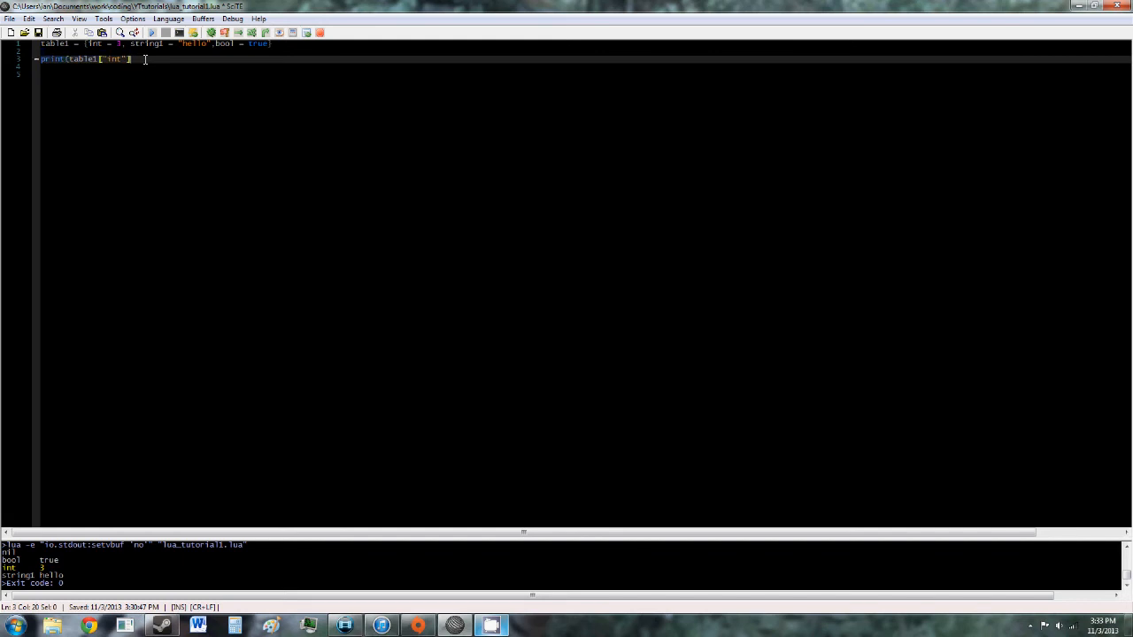
left_click(50, 60)
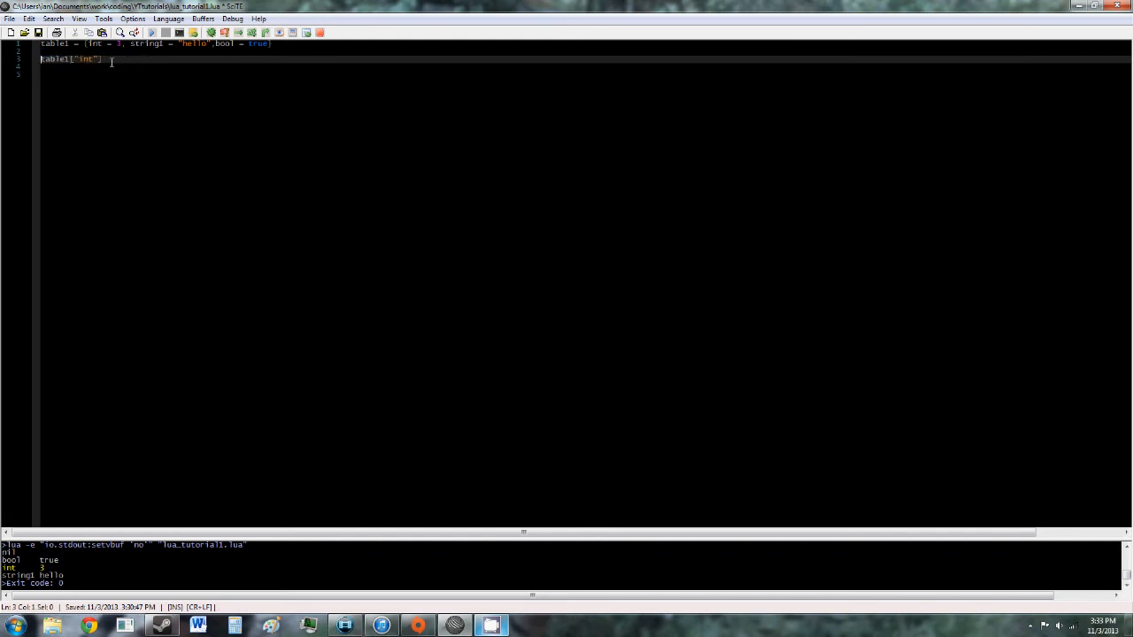
type("=")
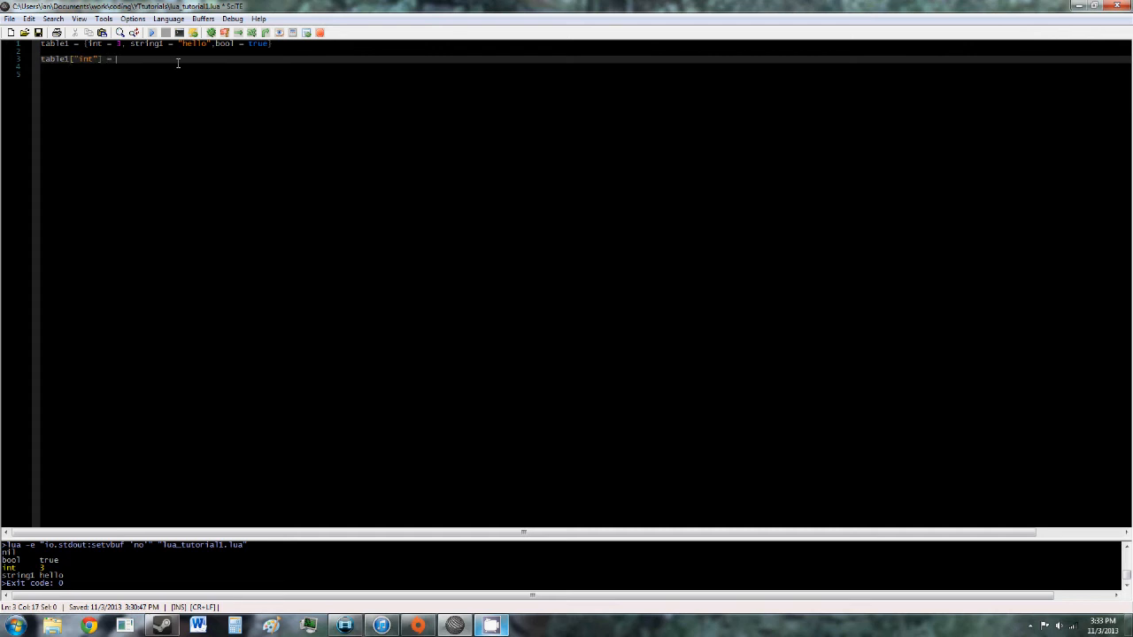
type("0")
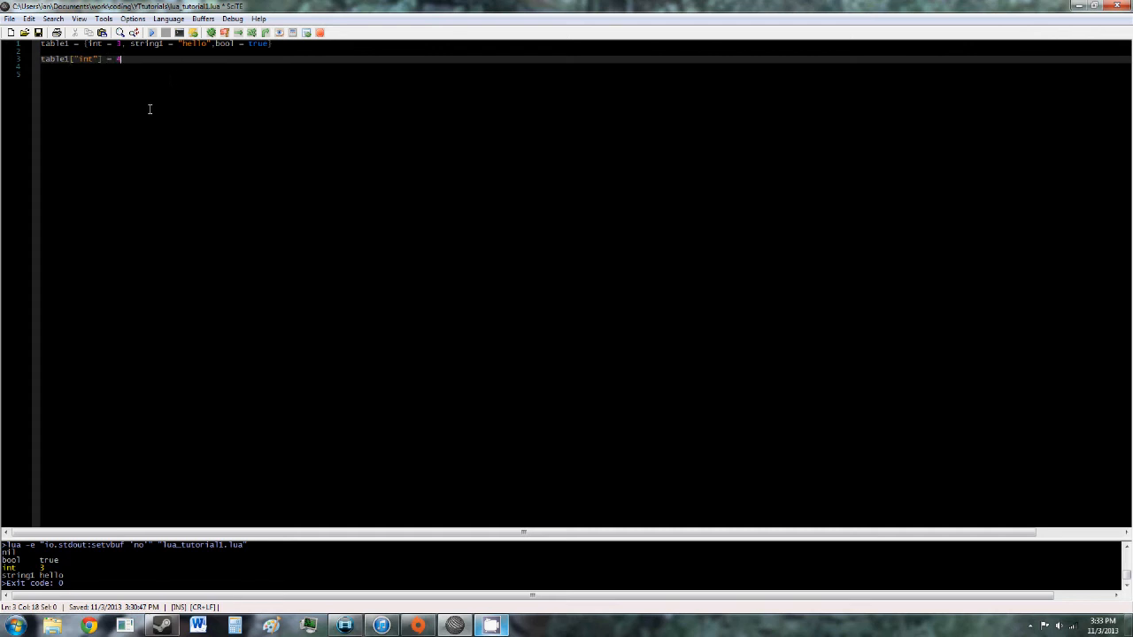
type("4")
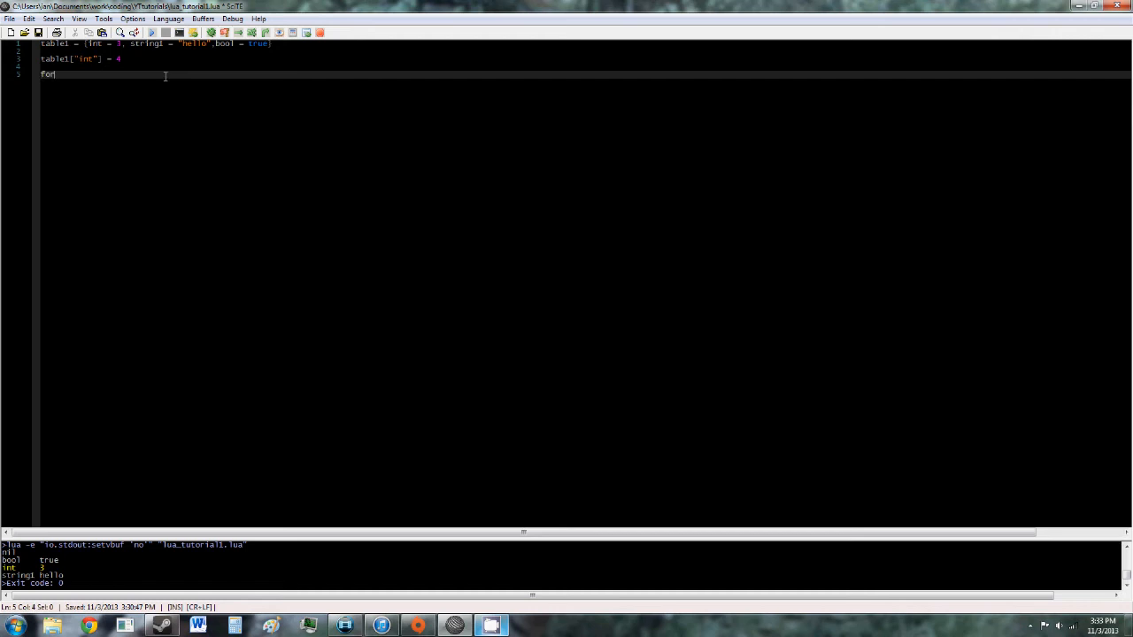
Re-add the loop for k, v in pairs(table1) do print(k, v) end
type("k, v in pairs(table")
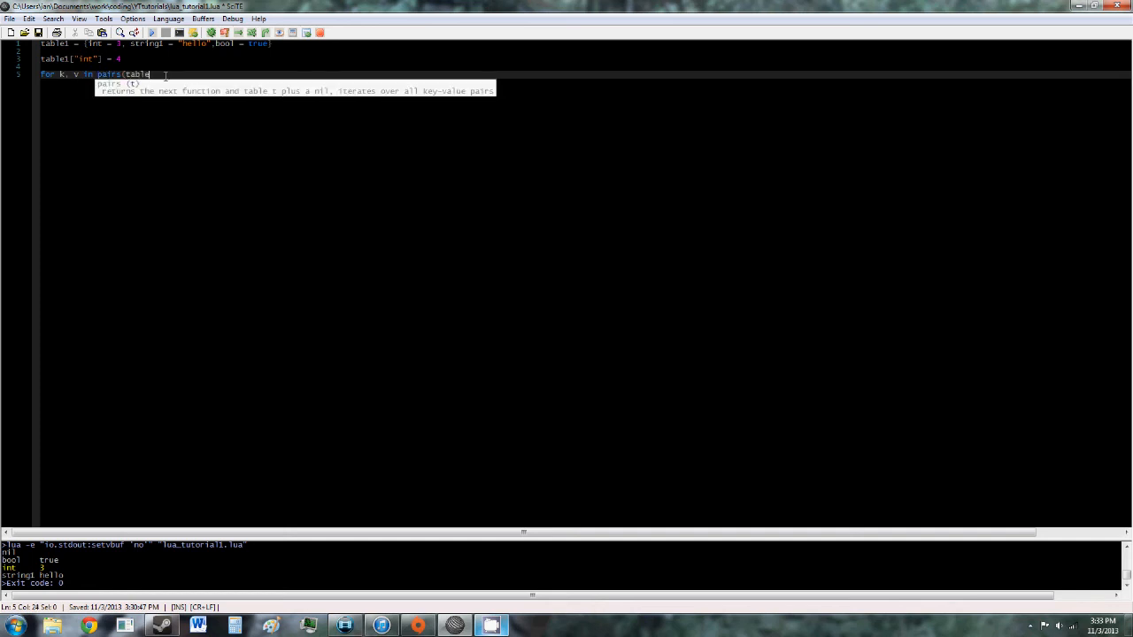
type("1) do")
type("print(k, v")
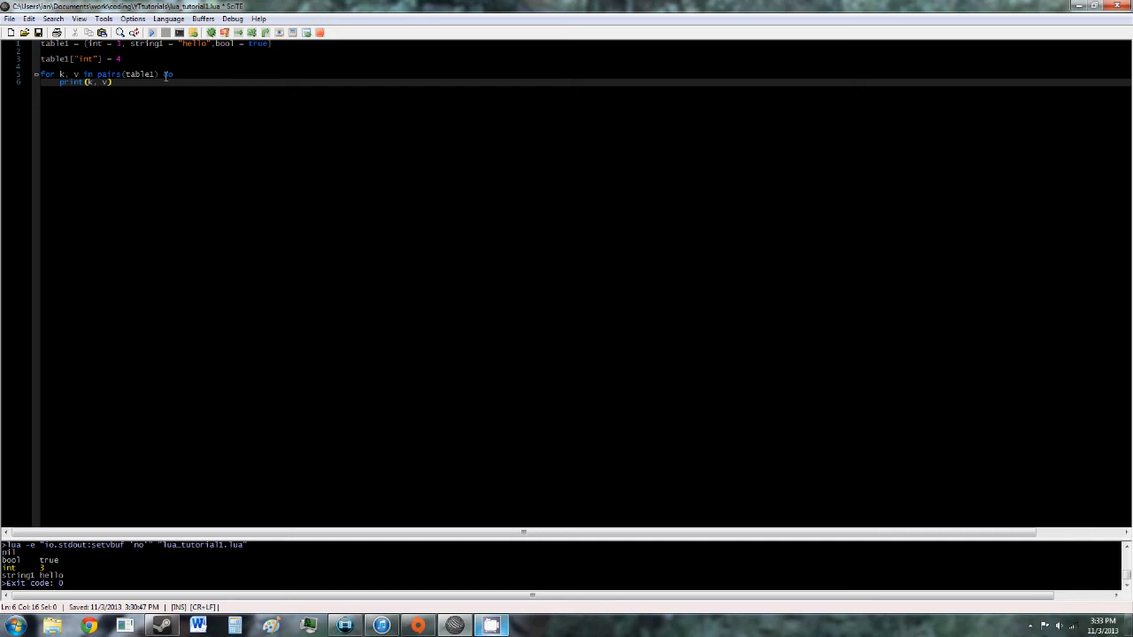
type("end")
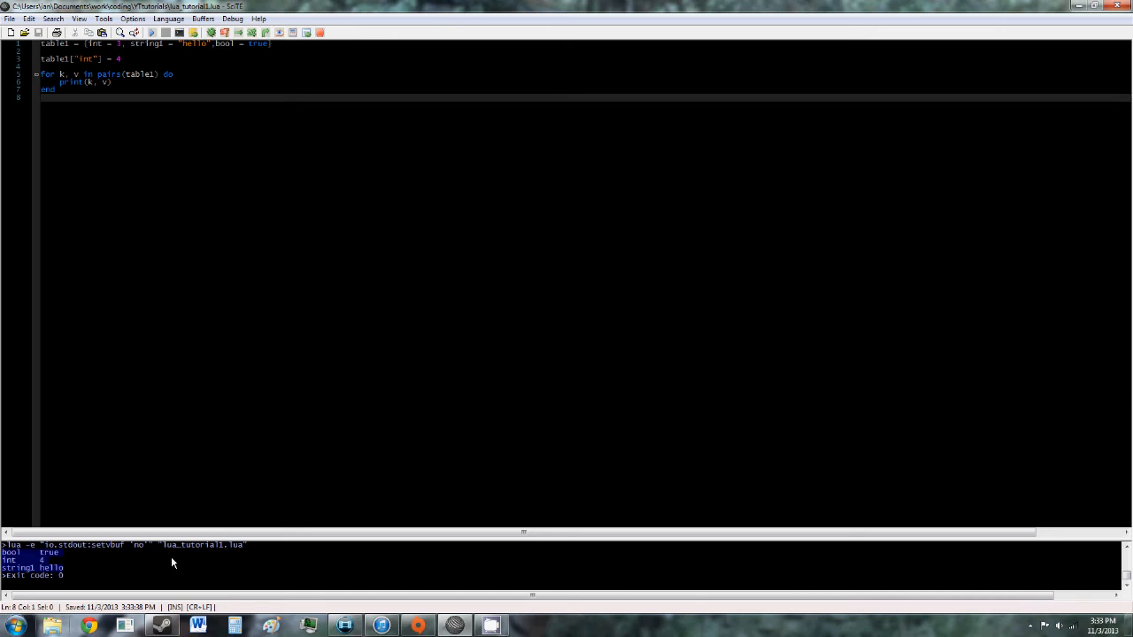
Run the script so the output lists int as 4 alongside bool and string1
left_click(273, 87)
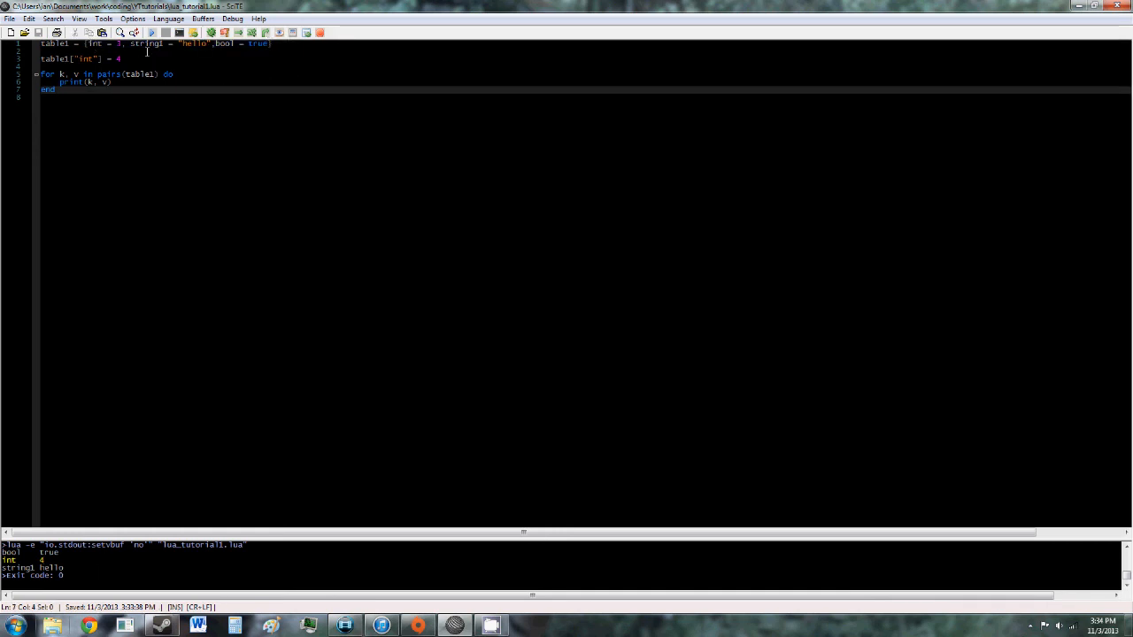
left_click(89, 58)
type("string1")
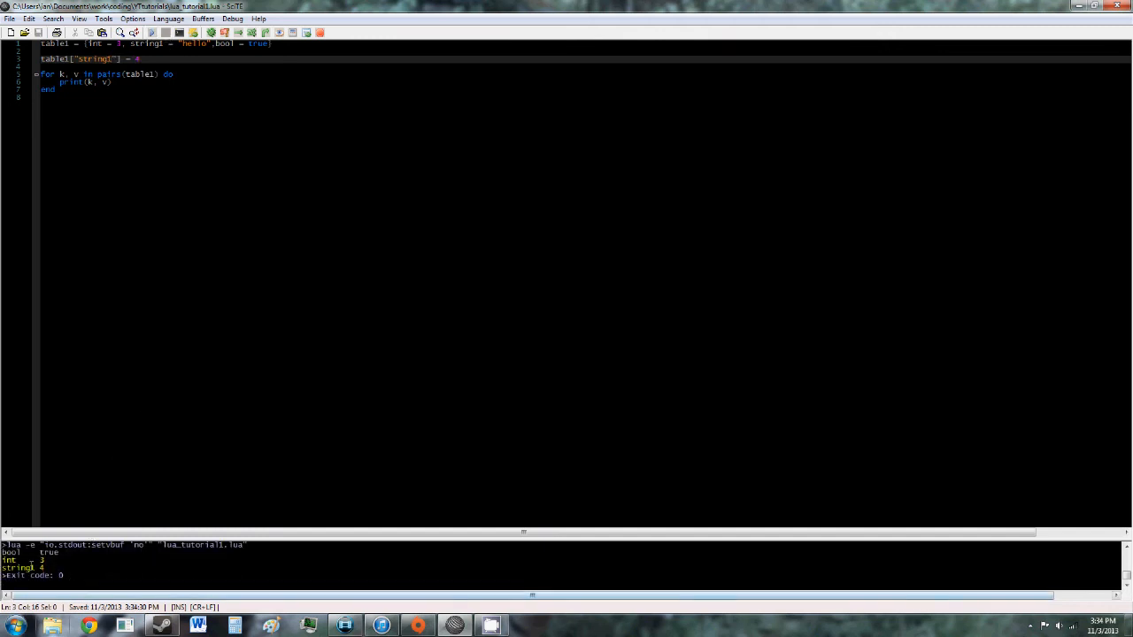
Reassign table1["string1"] to 8 and rerun the script
left_click(454, 627)
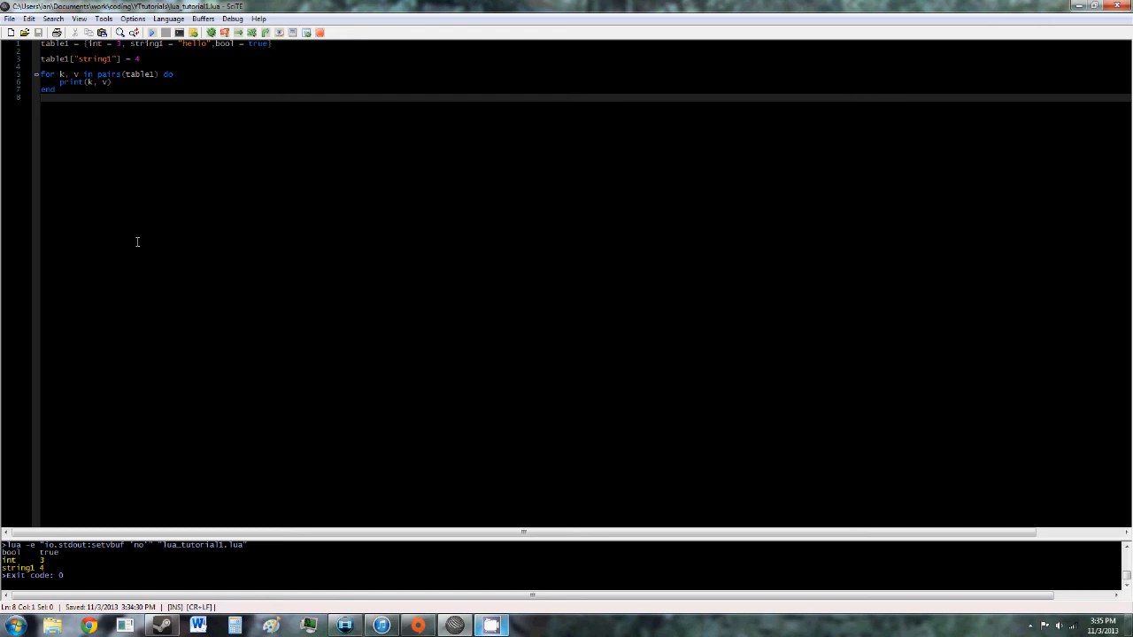
Add a blank line after the loop's closing end
key("Return")
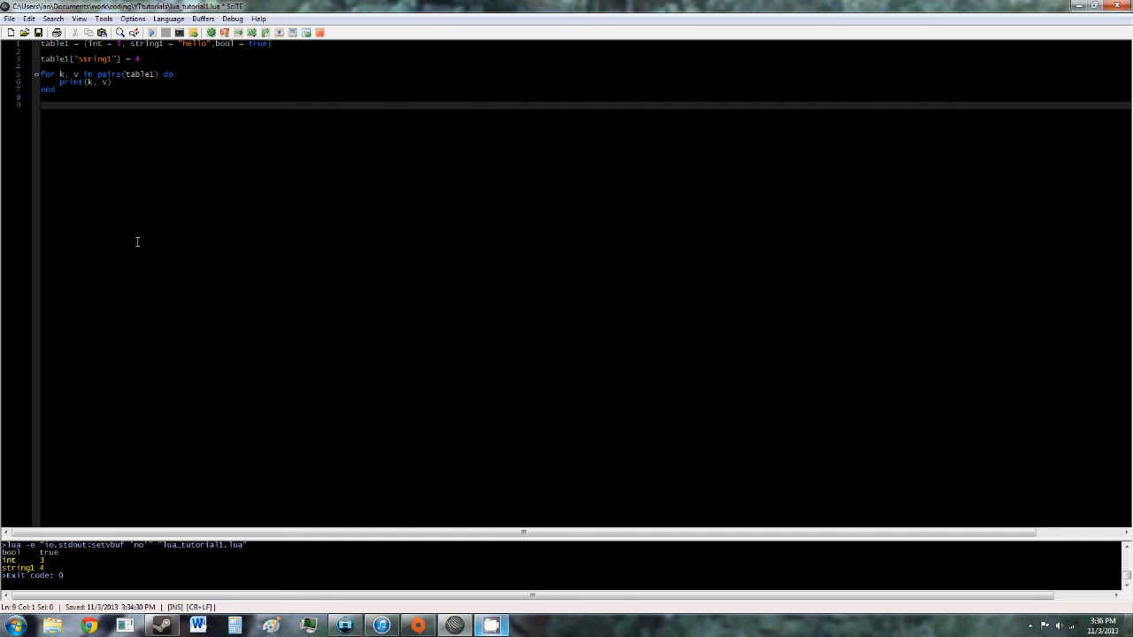
left_click(41, 104)
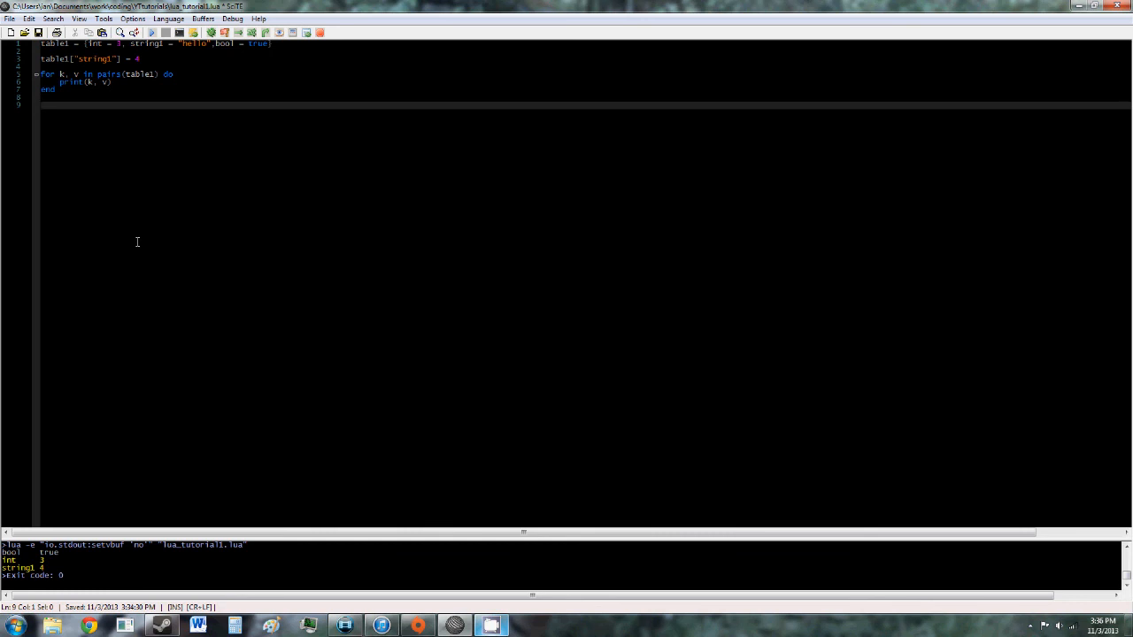
Write the line table1 = nil after the loop's end
type("table1 =")
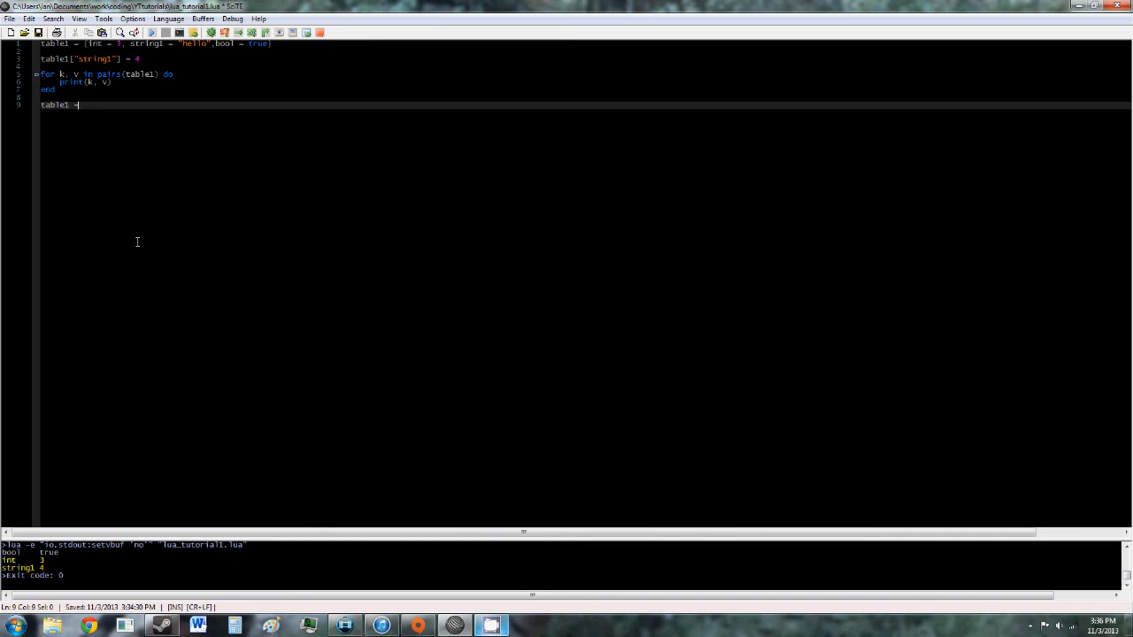
type("nil")
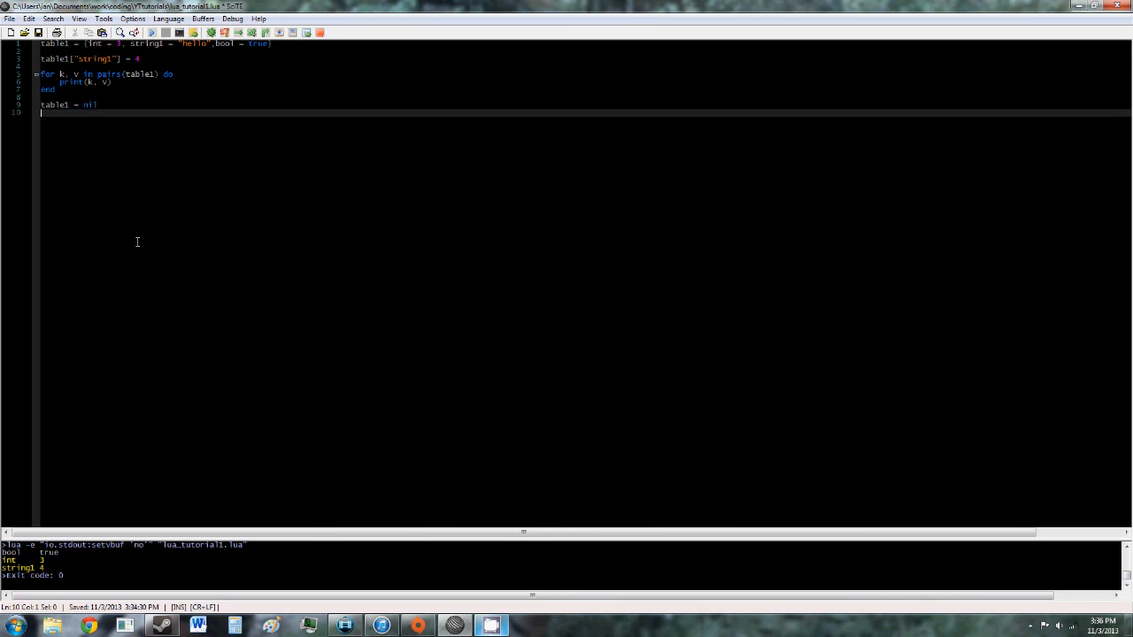
mouse_move(140, 101)
type("t")
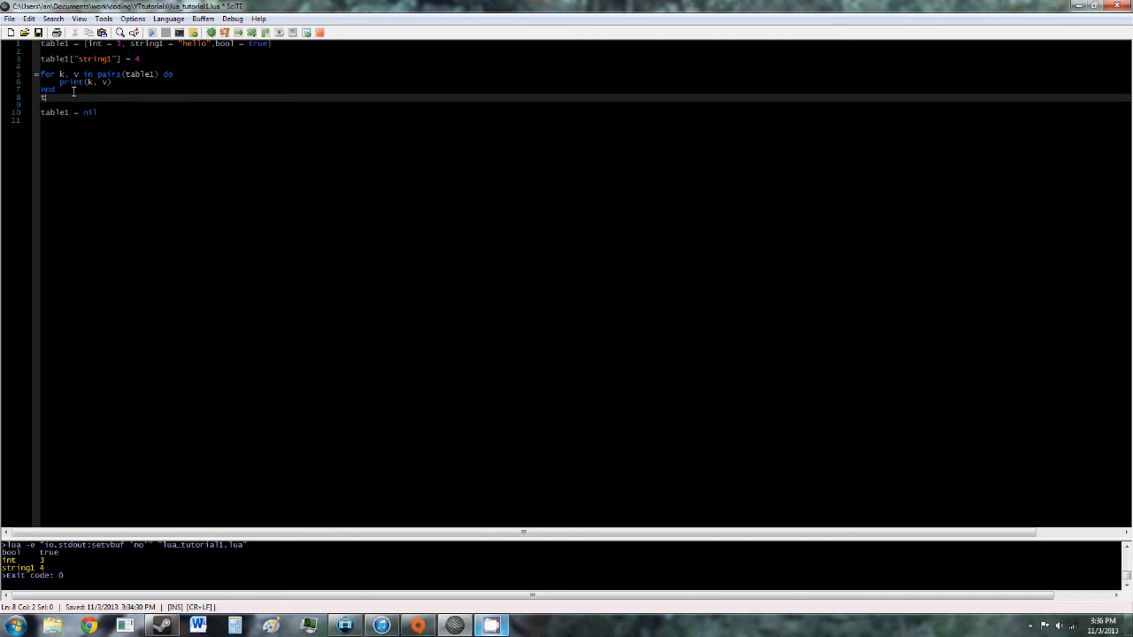
Write table2 = table1 on the line above table1 = nil
type("able2 = table1")
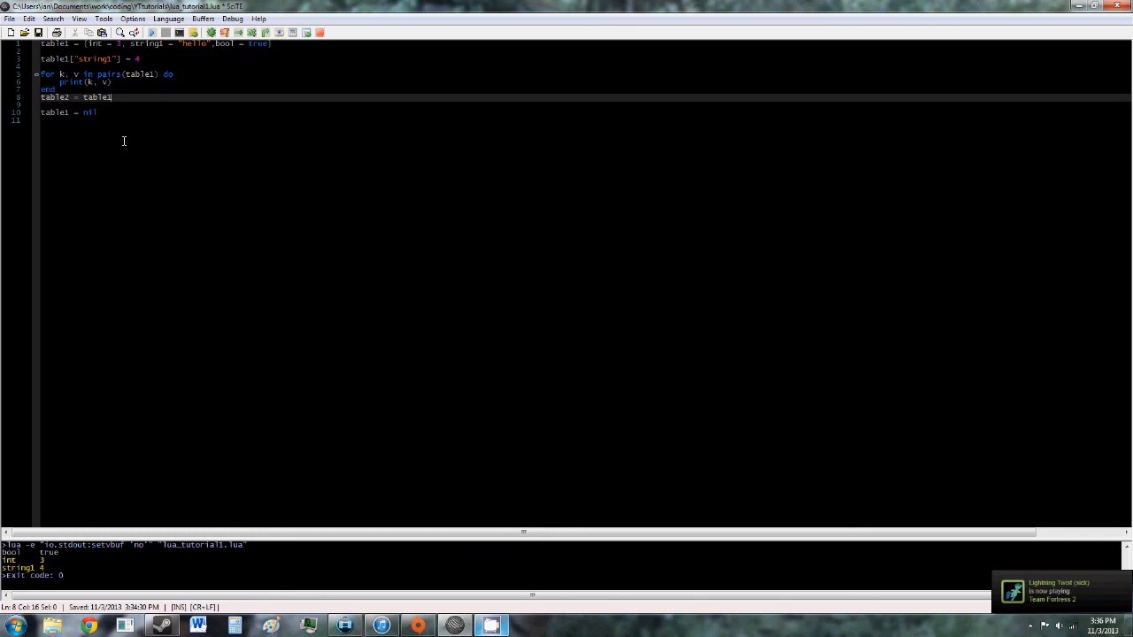
mouse_move(245, 123)
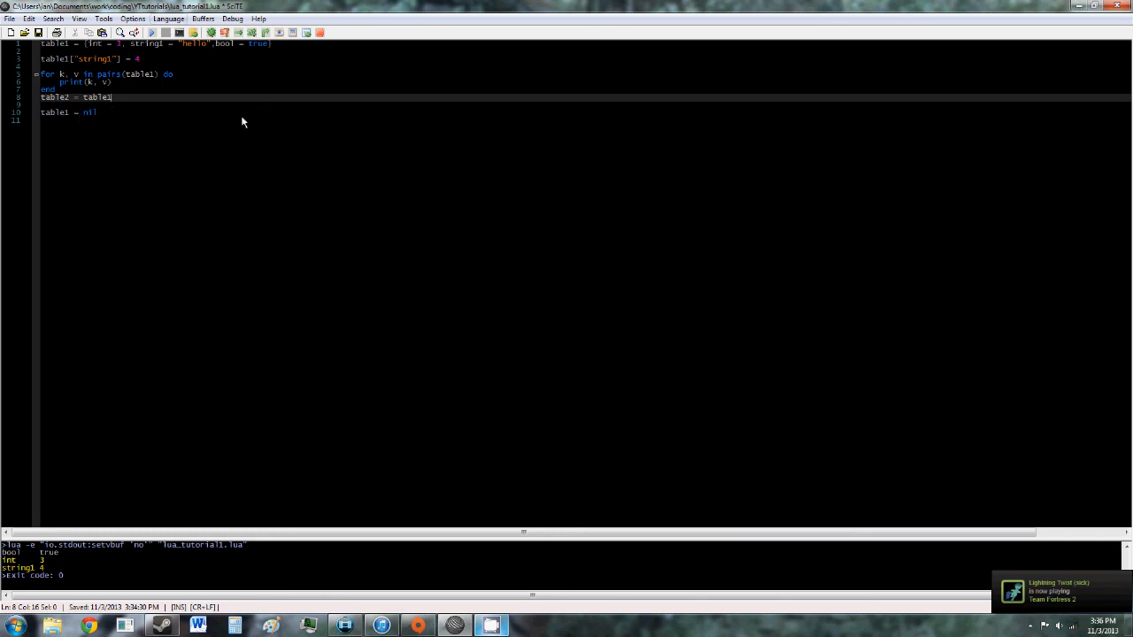
mouse_move(86, 170)
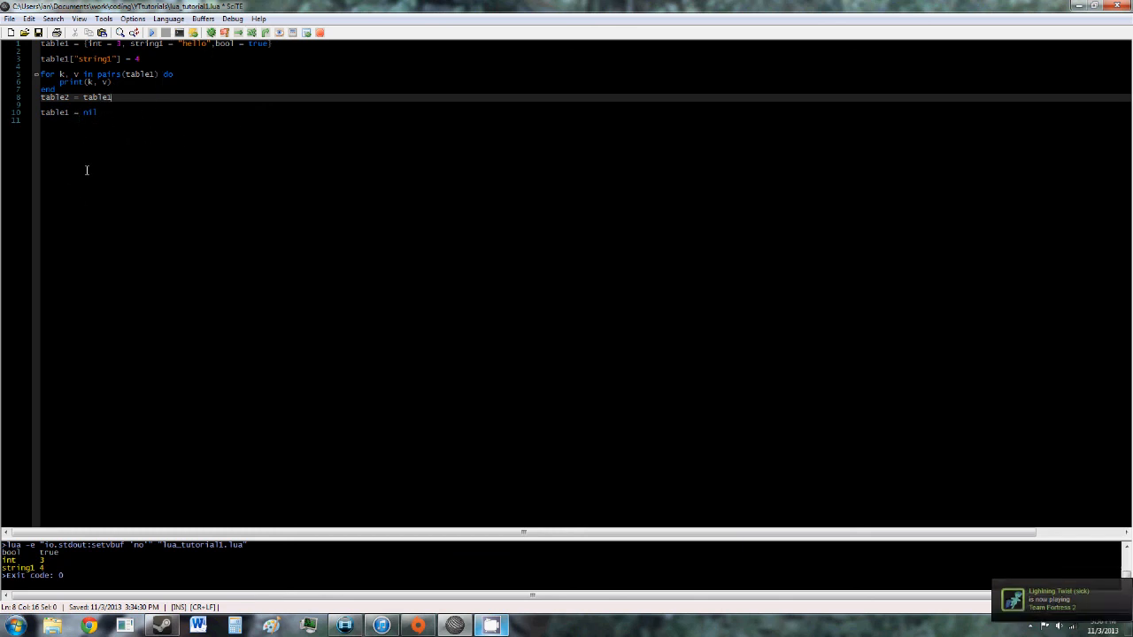